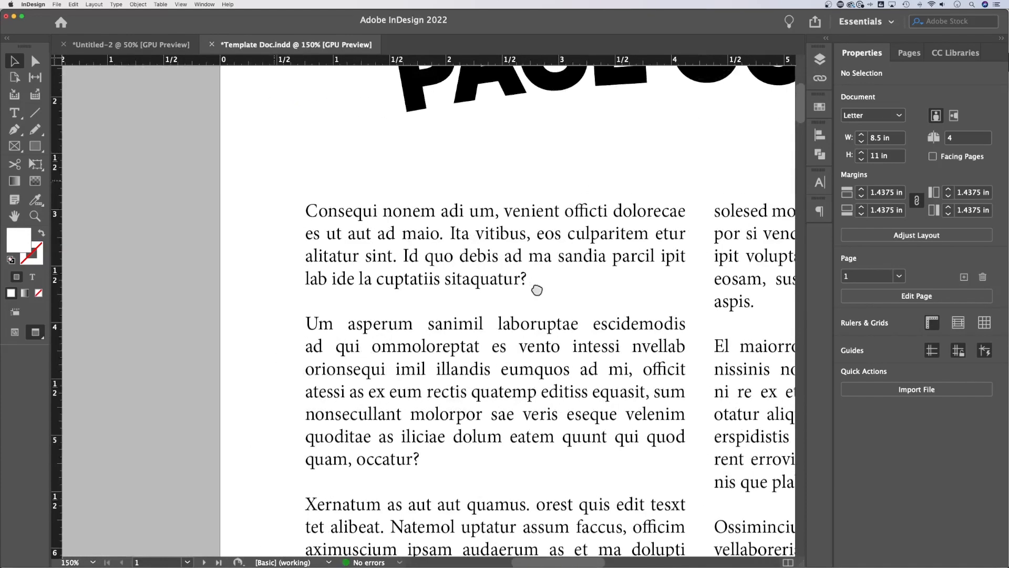
Place the text cursor inside the first body paragraph
click(384, 232)
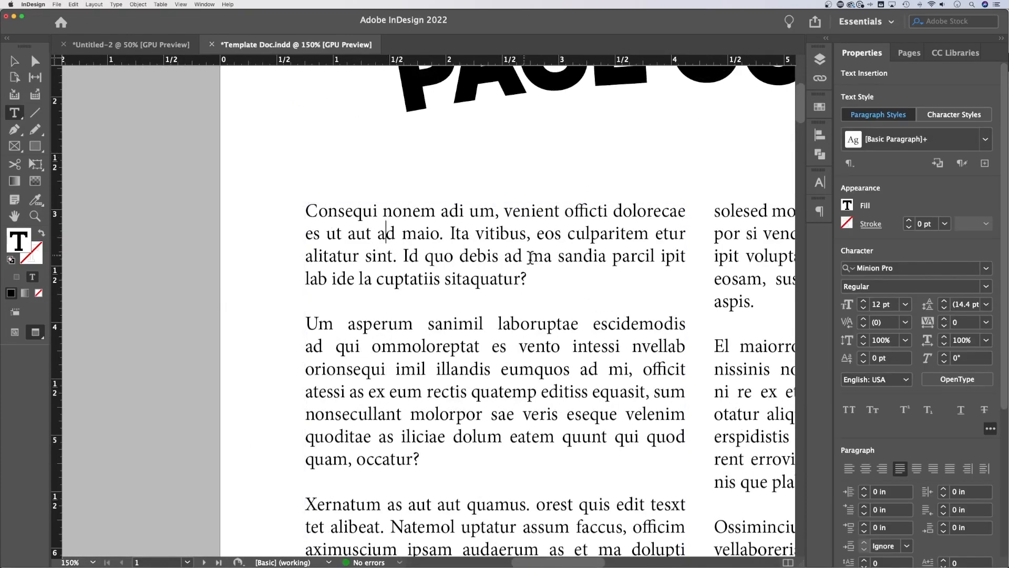
triple_click(415, 244)
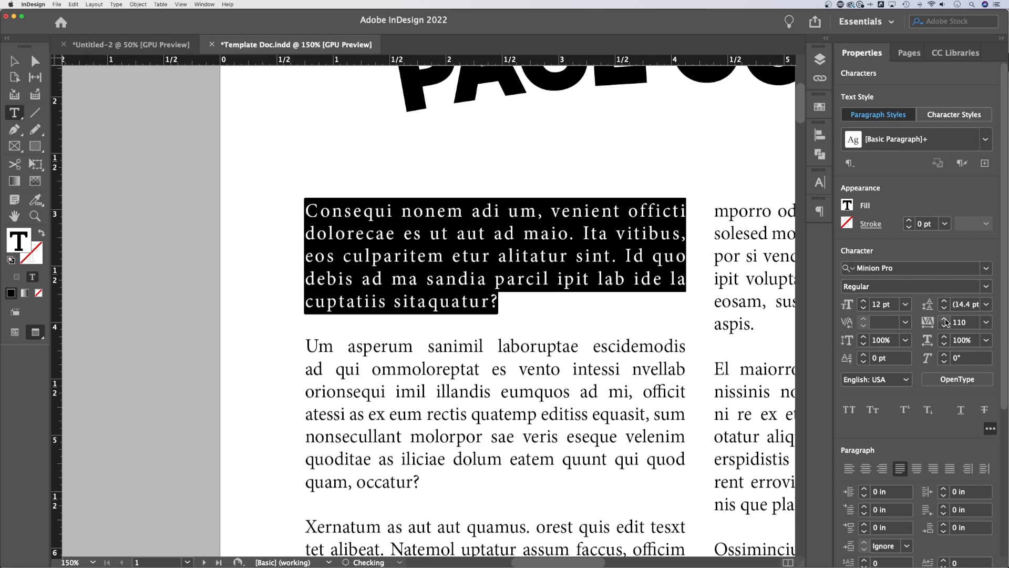
click(944, 319)
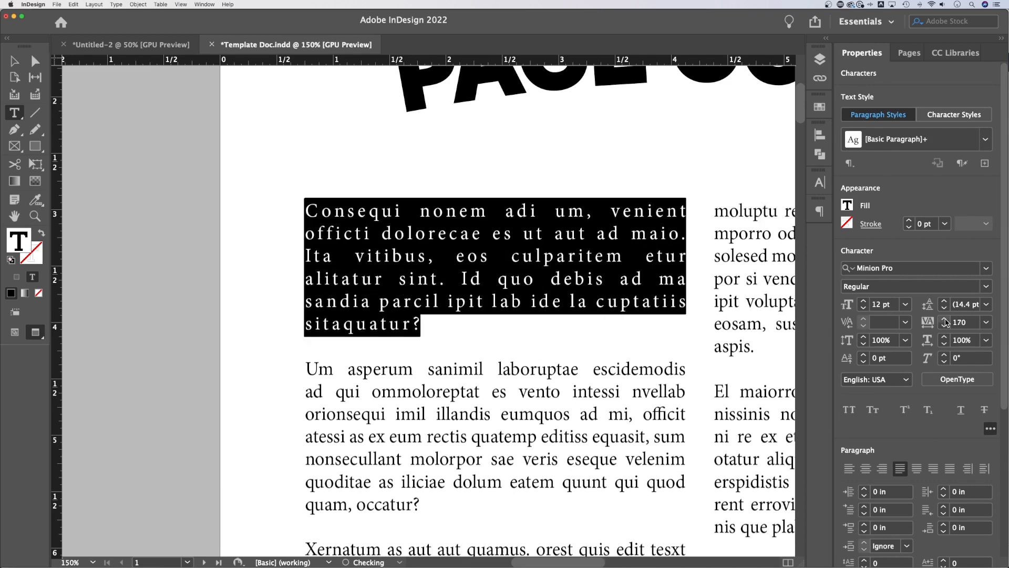
click(943, 319)
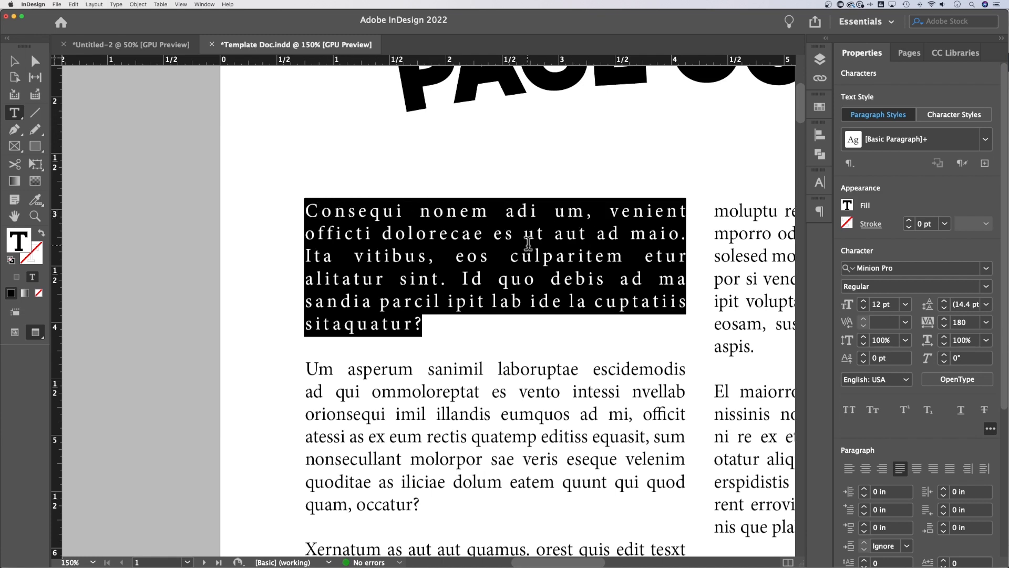
mouse_move(648, 334)
text(0)
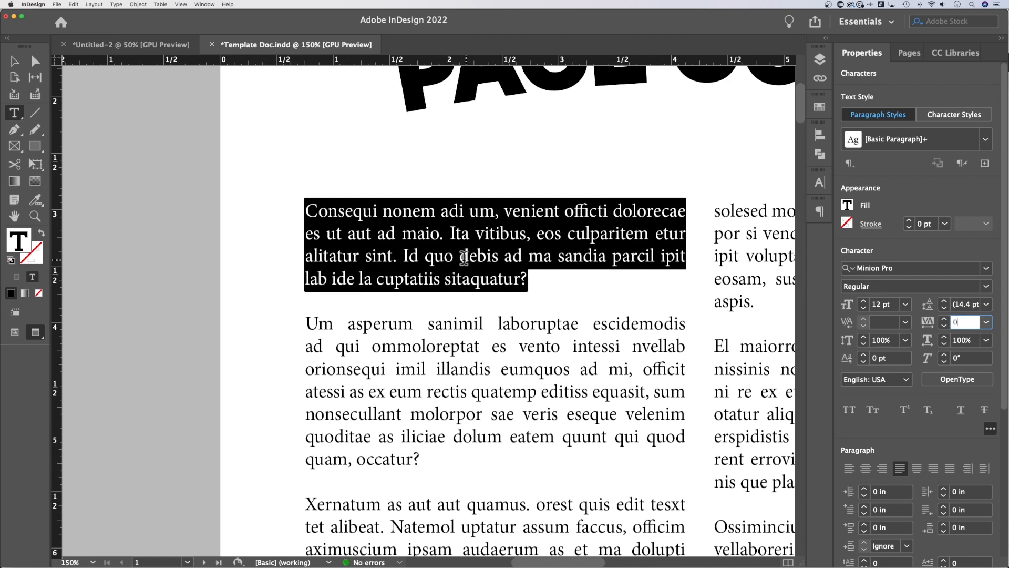
mouse_move(505, 251)
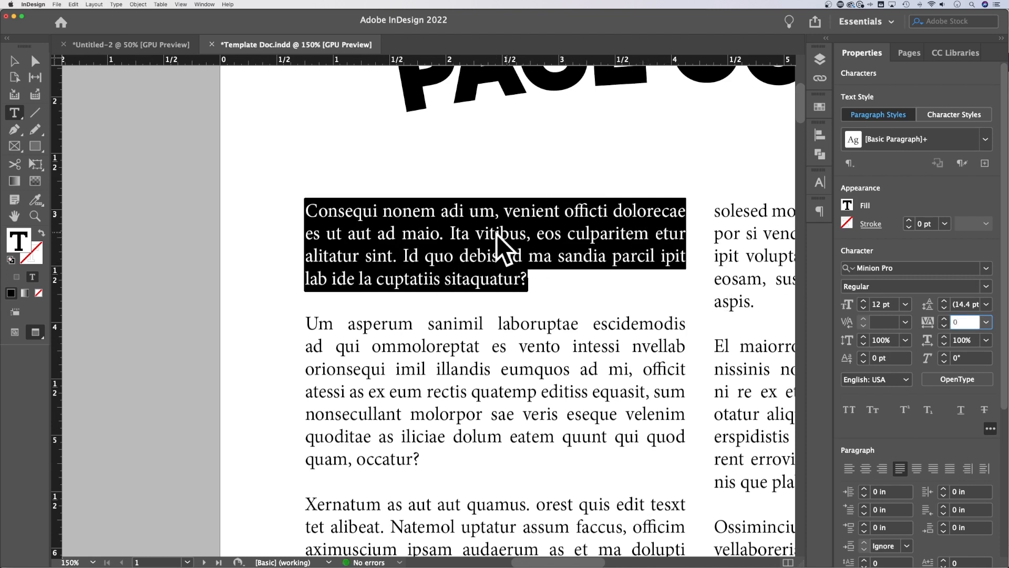
Delete 'adi um' from the first line, restore normal tracking, and deselect the text
double_click(476, 211)
text(10)
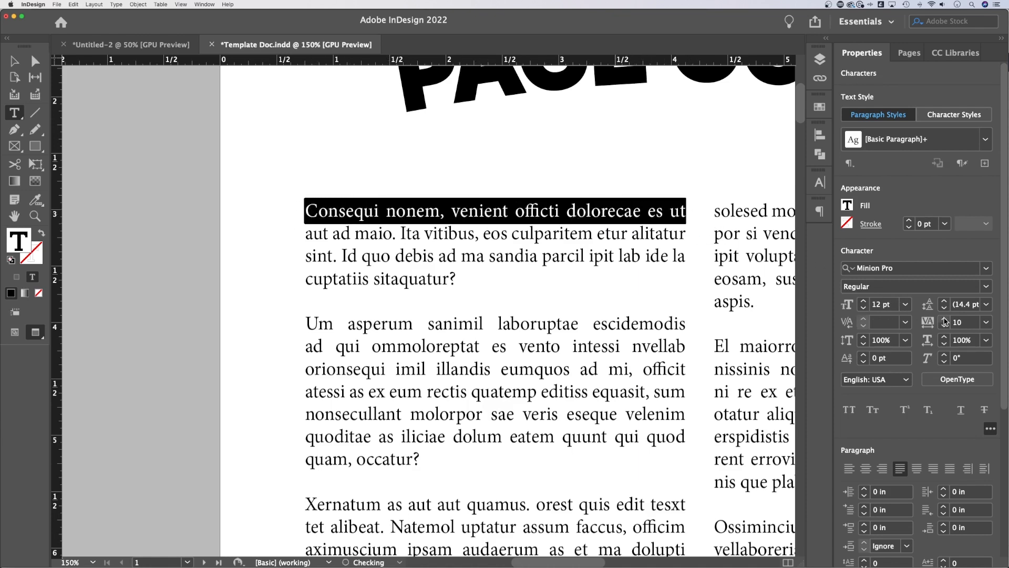
click(435, 254)
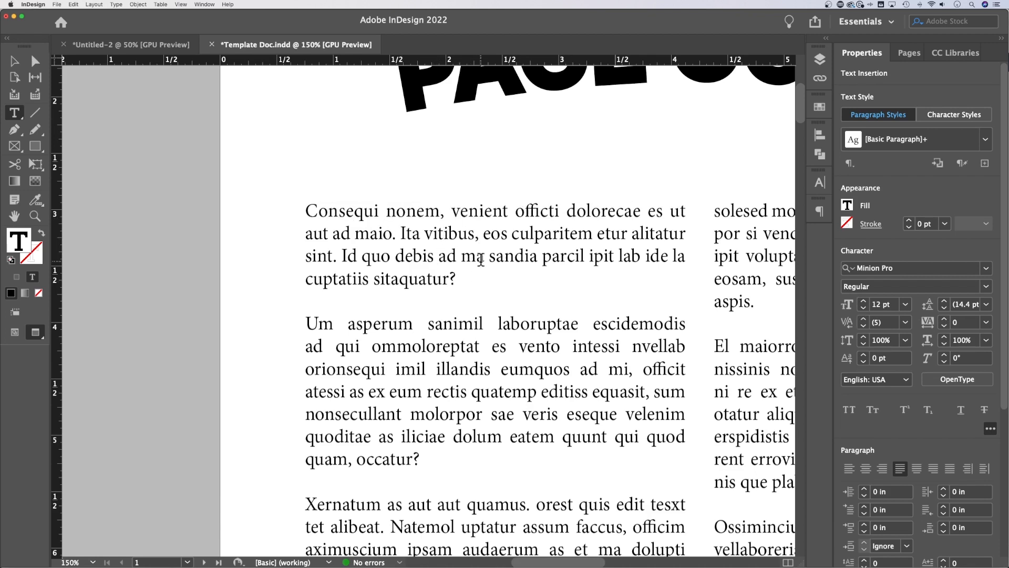
mouse_move(705, 287)
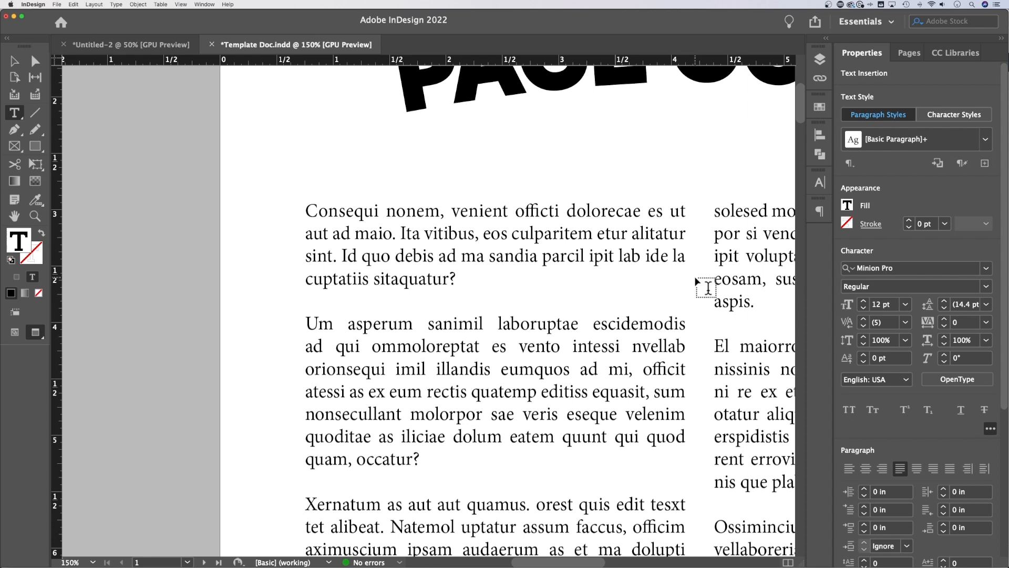